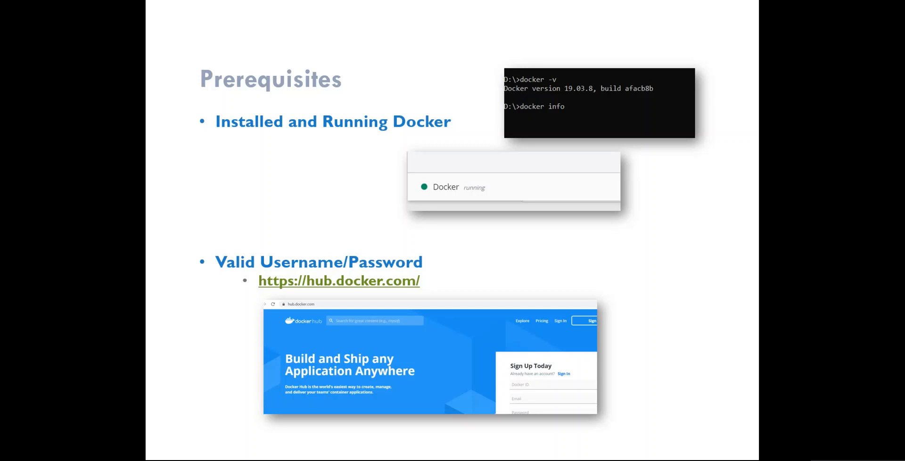
# - Advance the slideshow to the Configure Docker memory settings slide
pyautogui.press('Right')
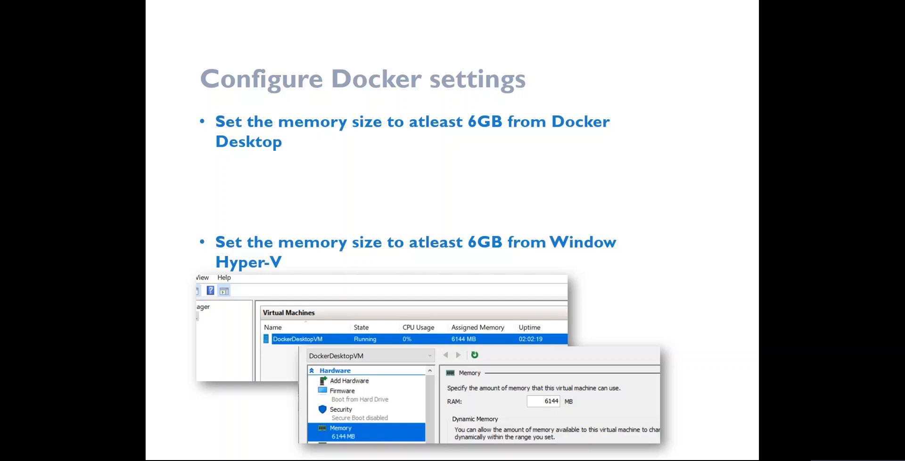
# - Advance the slideshow to the Download API Gateway slide with docker login and pull commands
pyautogui.press('Right')
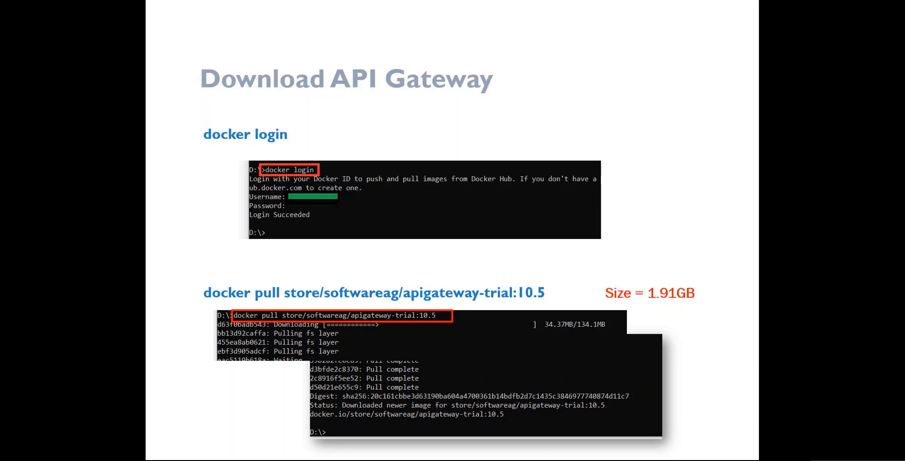
# - Advance the slideshow to the Login - API Gateway slide with address and credentials
pyautogui.press('Right')
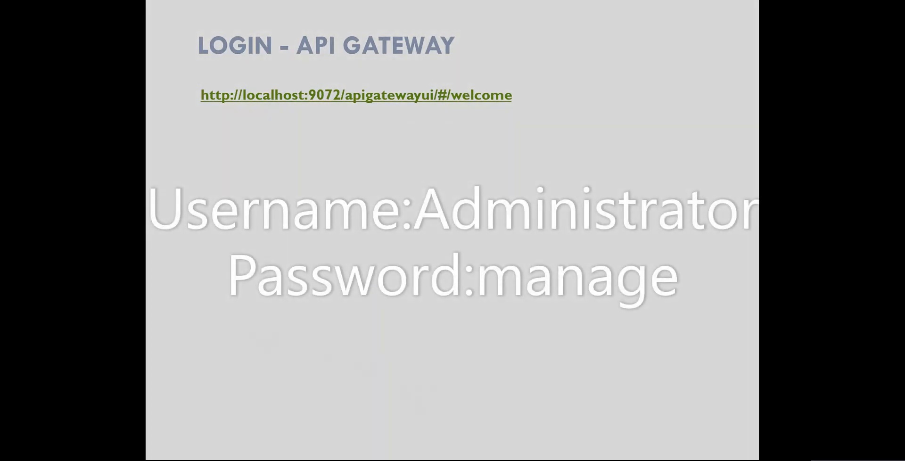
pyautogui.click(355, 95)
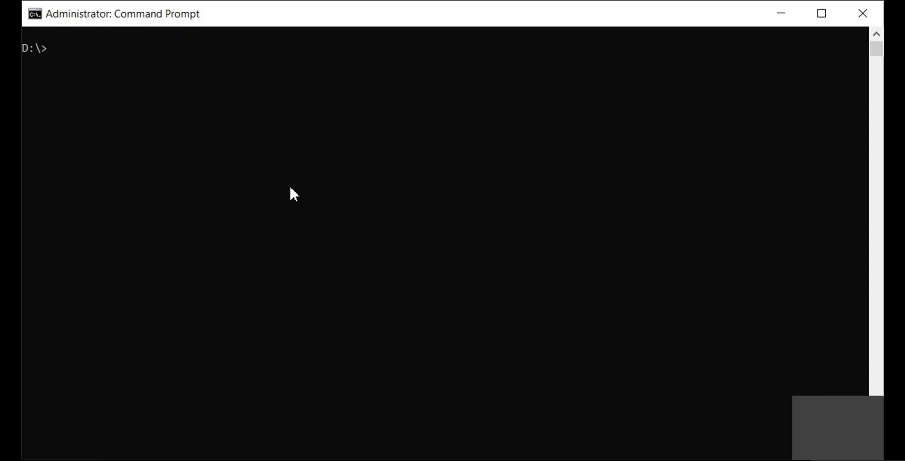
pyautogui.moveTo(391, 323)
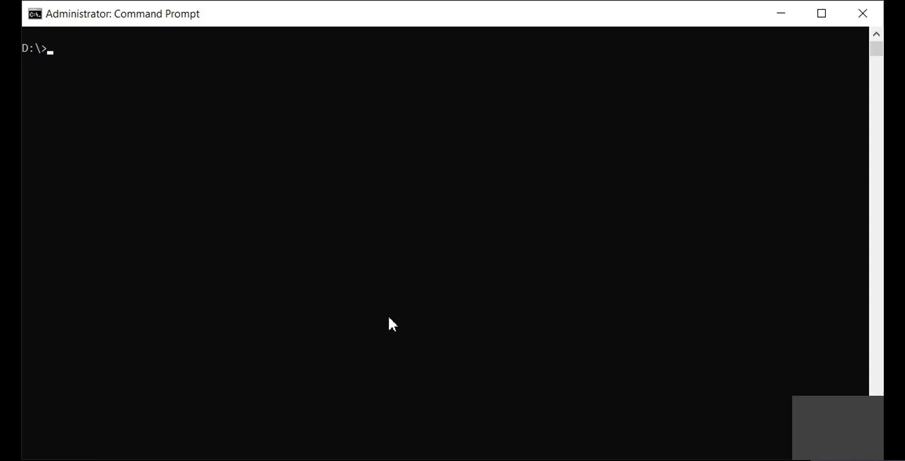
# - Run docker login, then enter docker pull store/softwareag/apigateway-trial:10.5
pyautogui.write('docker login')
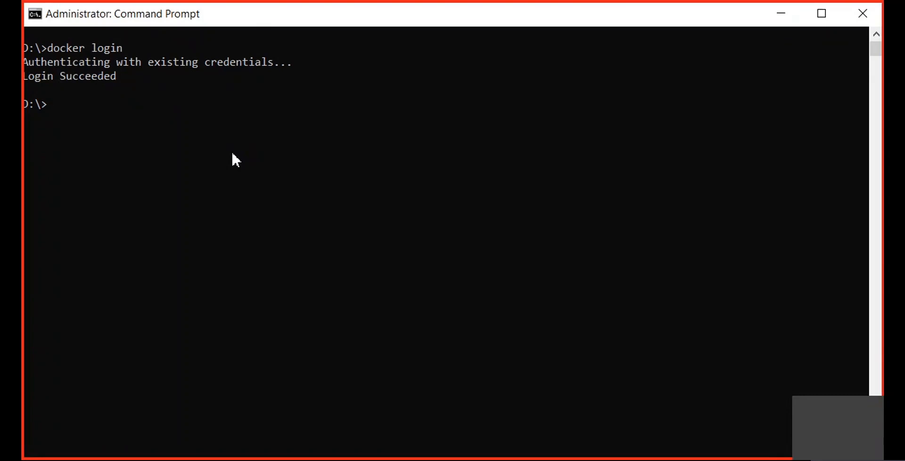
pyautogui.write('docker pull store/softwareag/apigateway-trial:10.5')
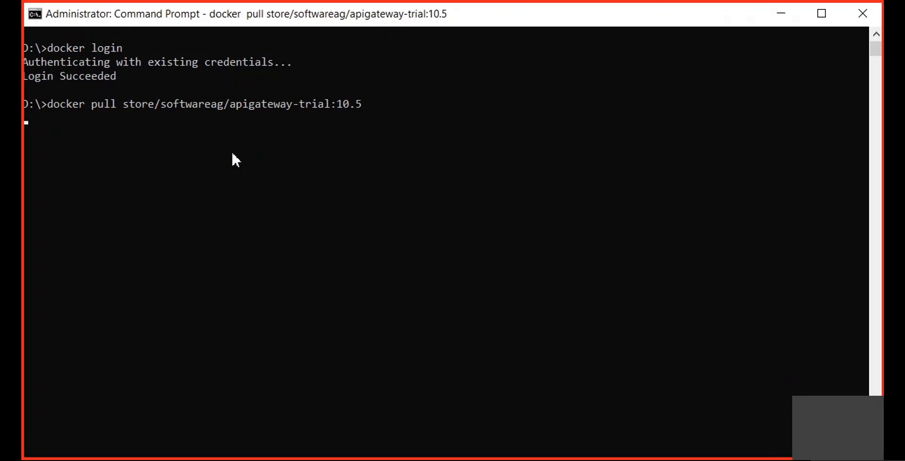
pyautogui.moveTo(195, 21)
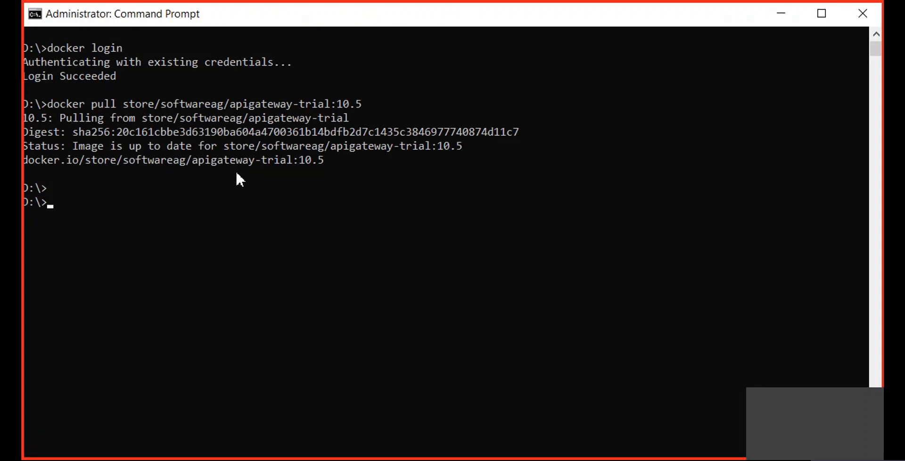
# - Re-run docker pull store/softwareag/apigateway-trial:10.5, confirming the image is up to date
pyautogui.write('docker pull store/softwareag/apigateway-trial:10.5')
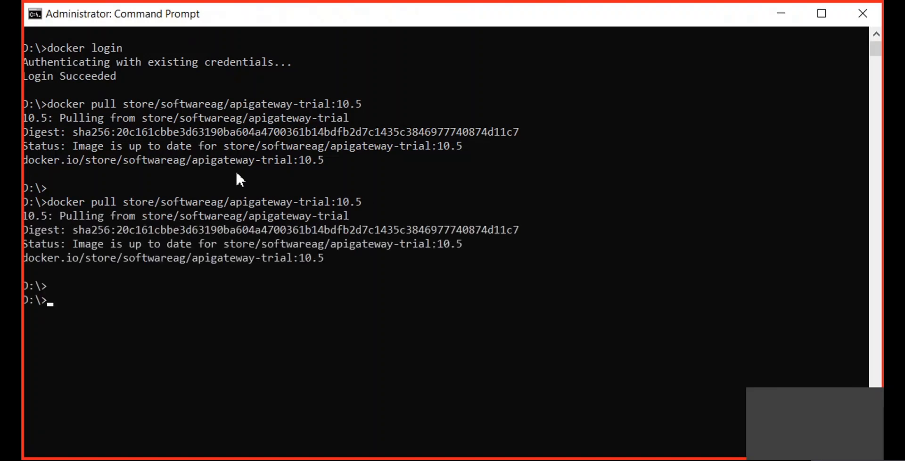
pyautogui.write('docker ps')
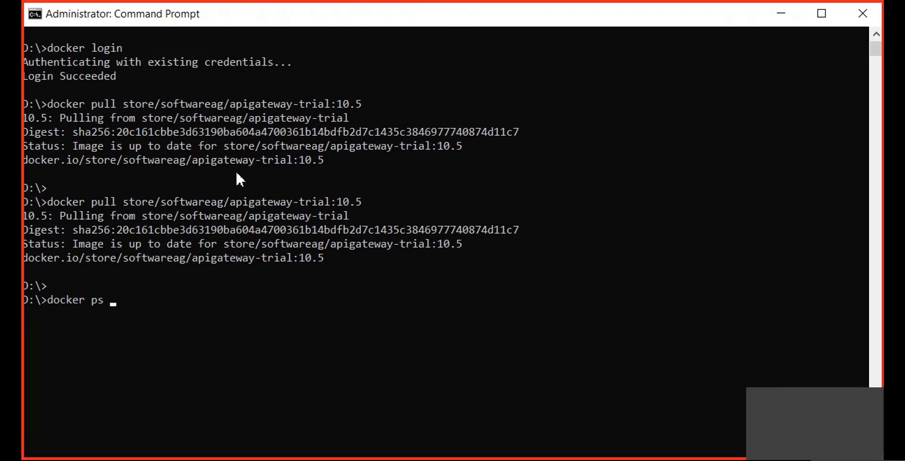
# - List local Docker images with docker image ls, showing apigateway-trial 10.5 at 1.91GB
pyautogui.press('BackSpace')
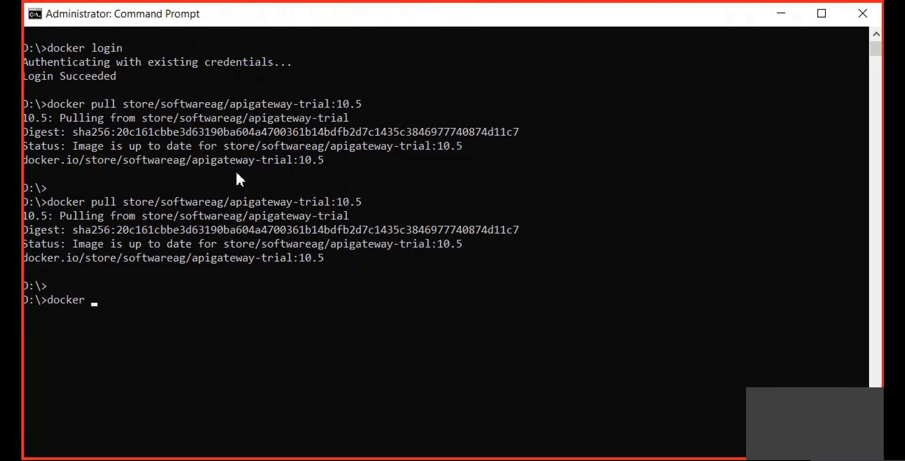
pyautogui.write('image  ls')
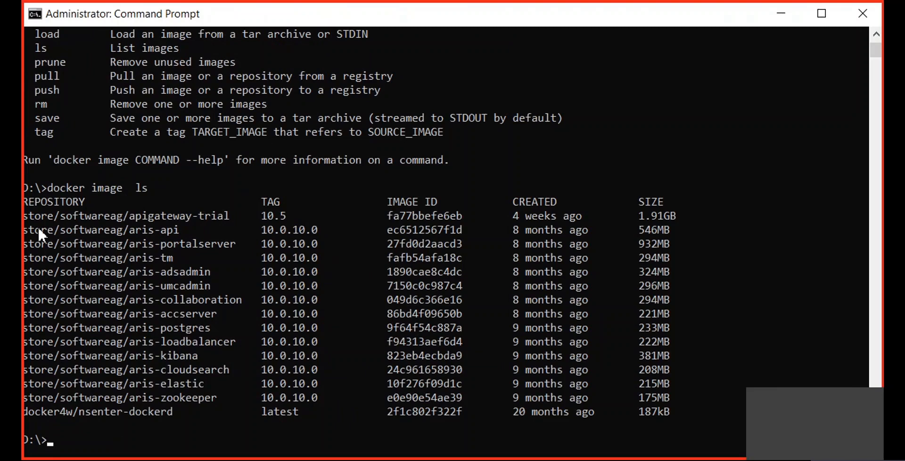
pyautogui.moveTo(138, 223)
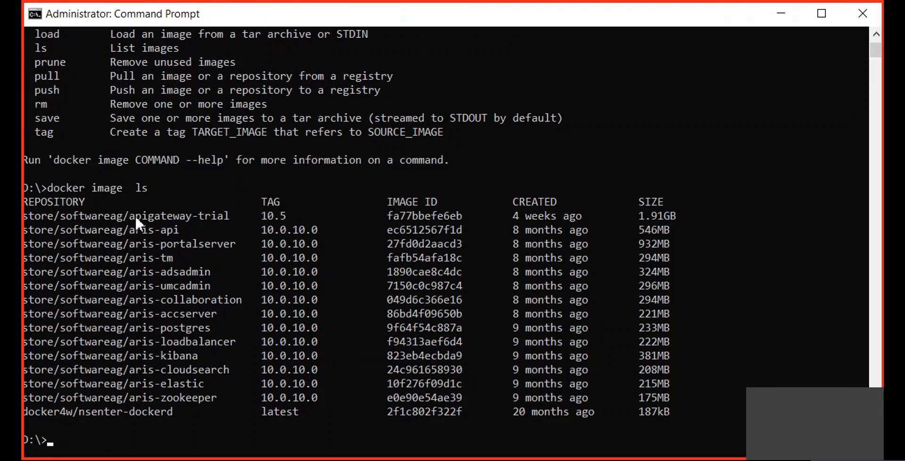
pyautogui.moveTo(667, 225)
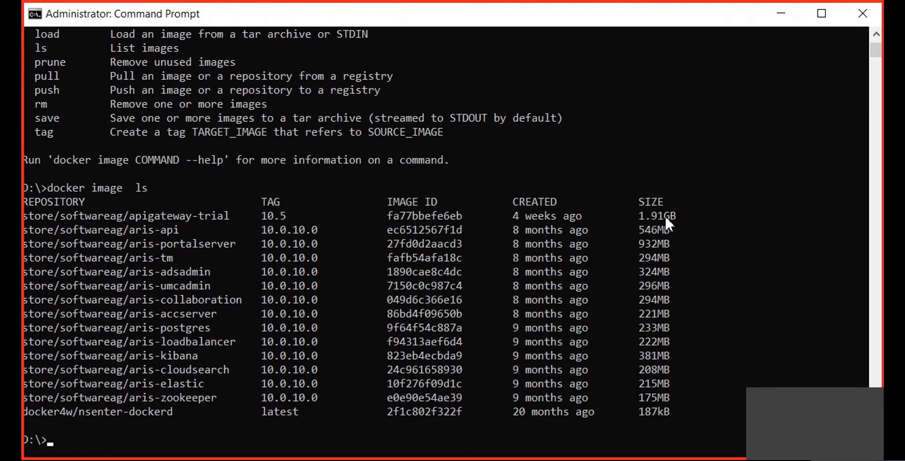
pyautogui.moveTo(347, 324)
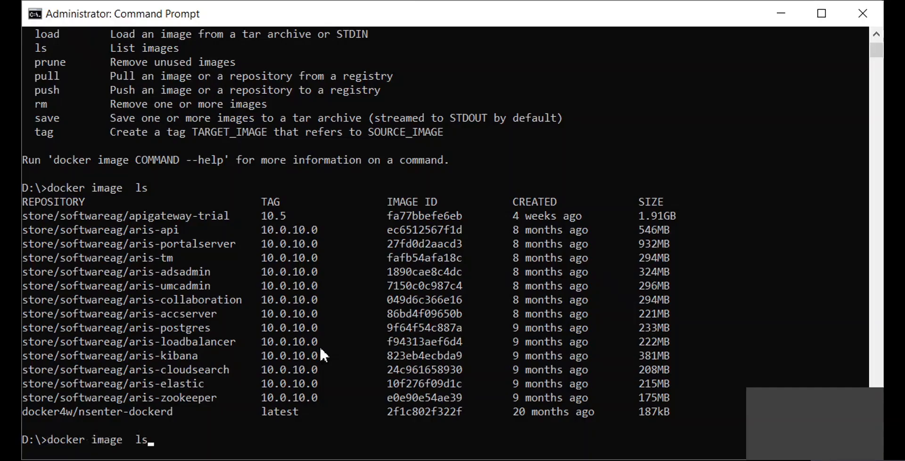
# - Remove image fa77bbefe6eb with docker image rm and review the deleted layers
pyautogui.write('rm')
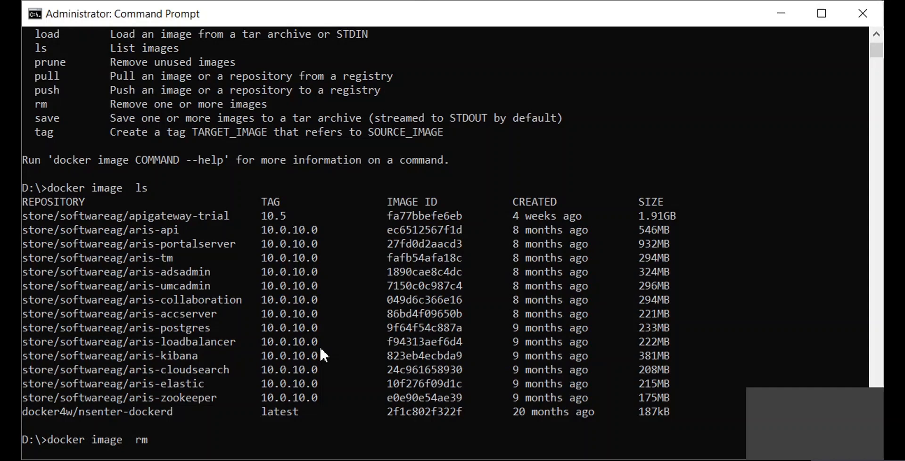
pyautogui.moveTo(367, 379)
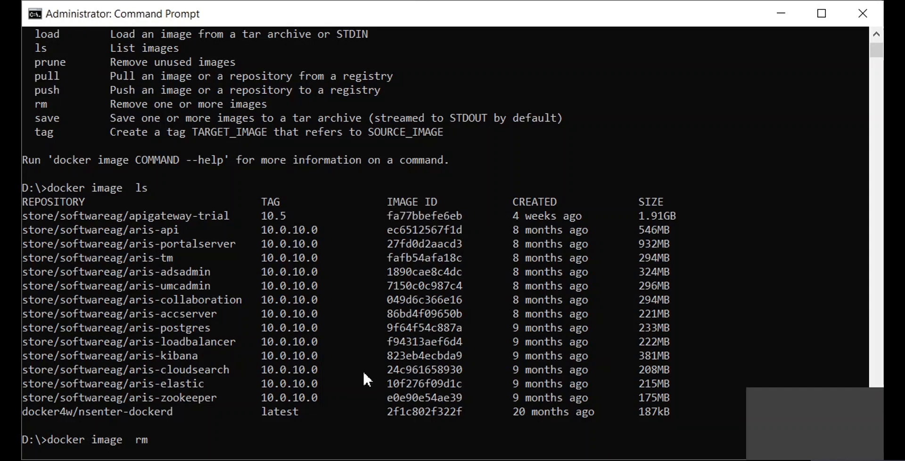
pyautogui.write('fa77bbefe6eb')
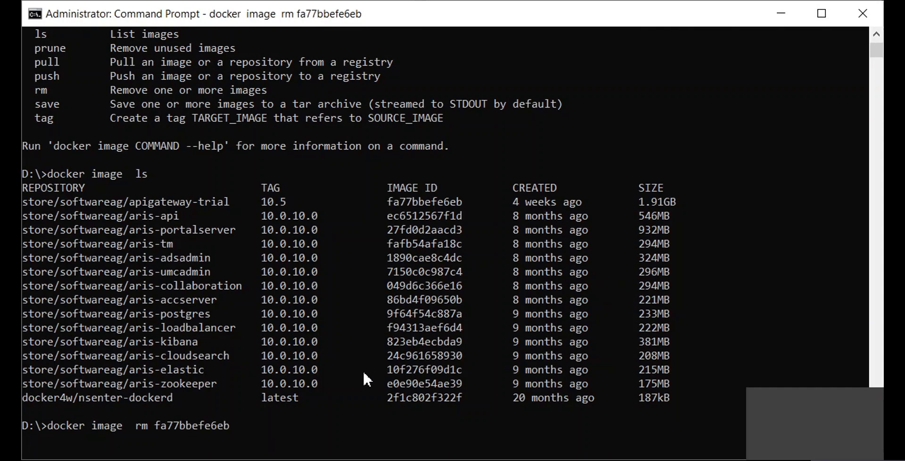
pyautogui.press('enter')
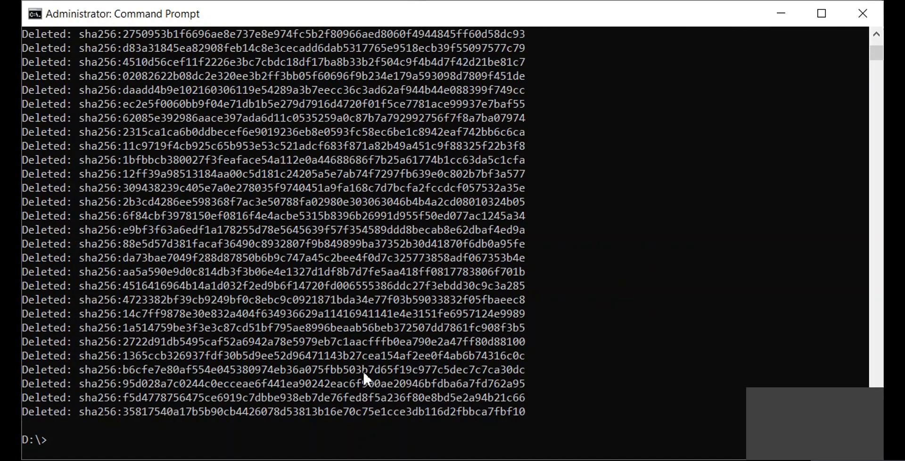
pyautogui.scroll(-3)
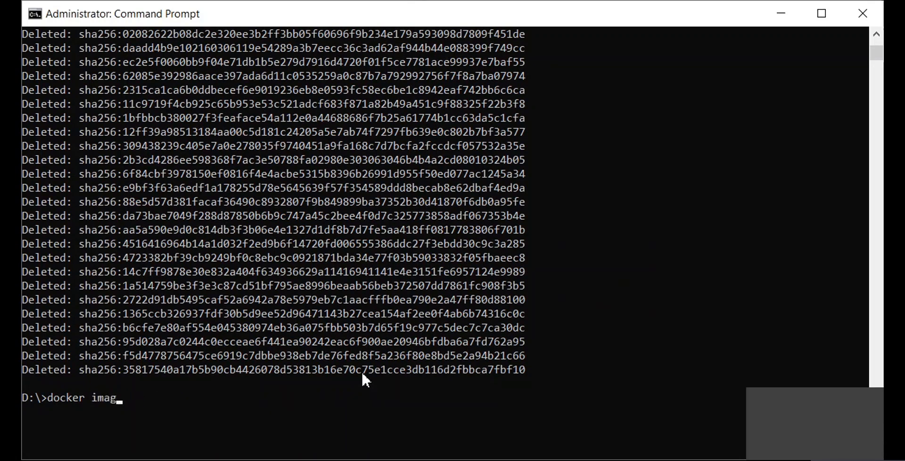
# - Clear the console and pull store/softwareag/apigateway-trial:10.5 afresh until fully downloaded
pyautogui.write('cls')
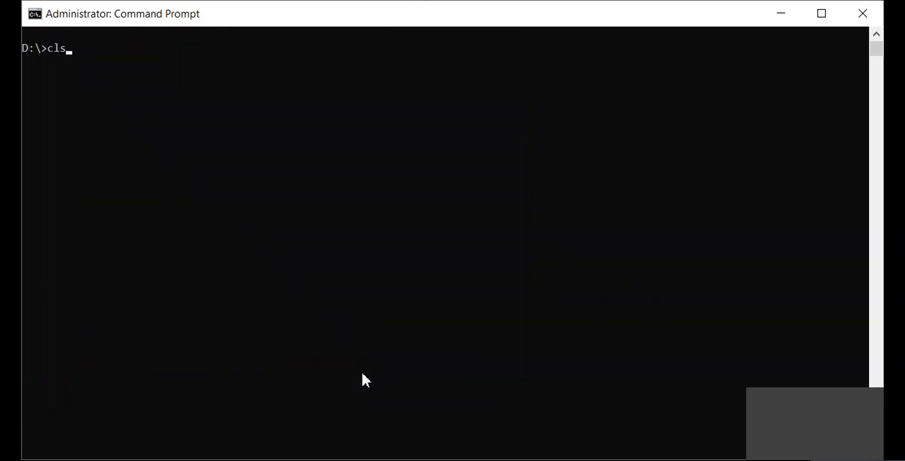
pyautogui.write('docker pull store/softwareag/apigateway-trial:10.5')
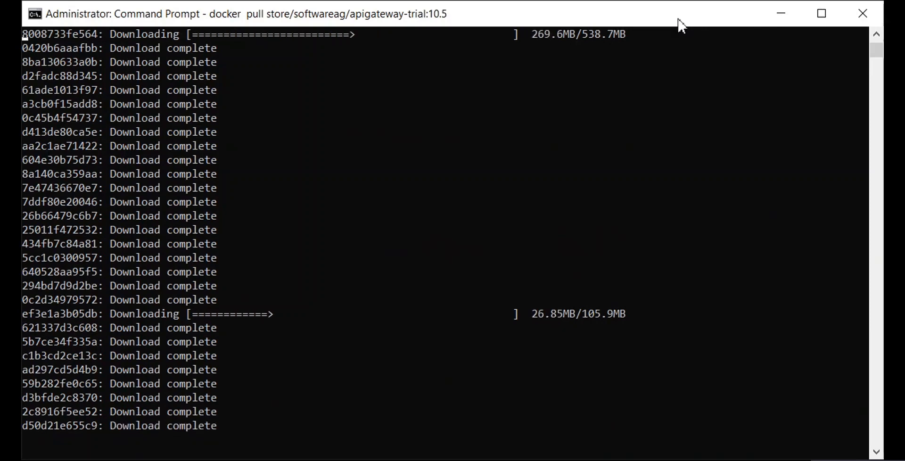
pyautogui.moveTo(633, 16)
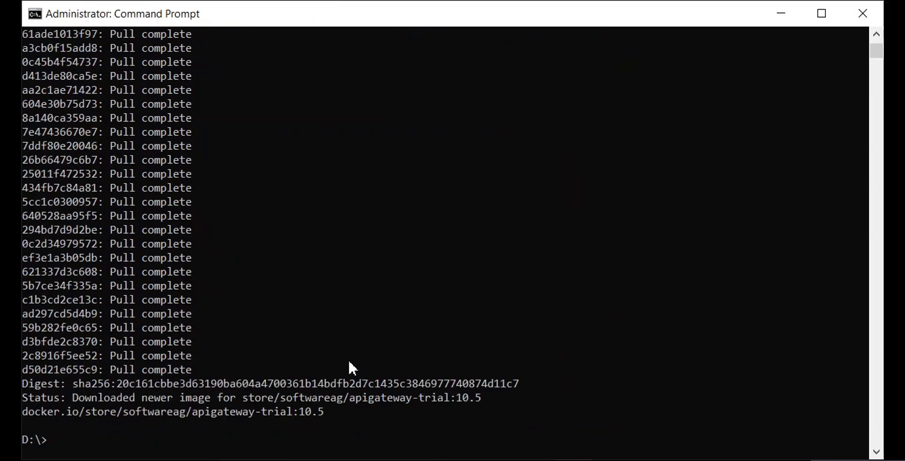
pyautogui.write('docker pull store/softwareag/apigateway-trial:10.5')
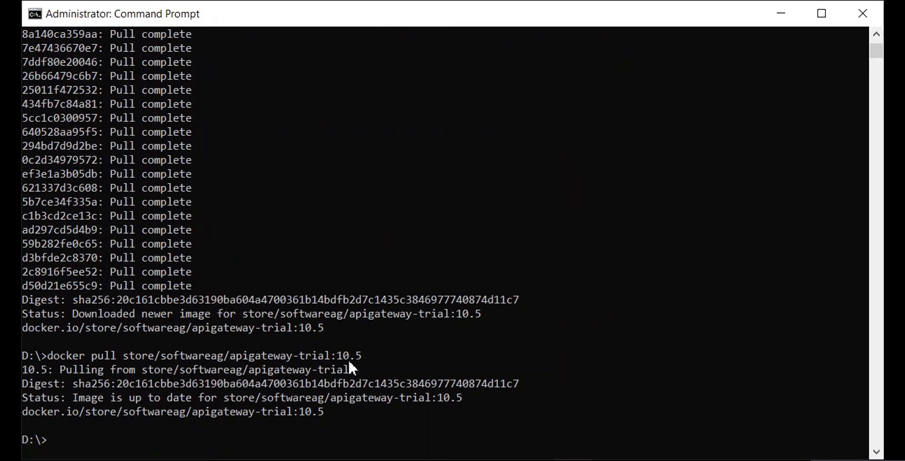
pyautogui.moveTo(288, 427)
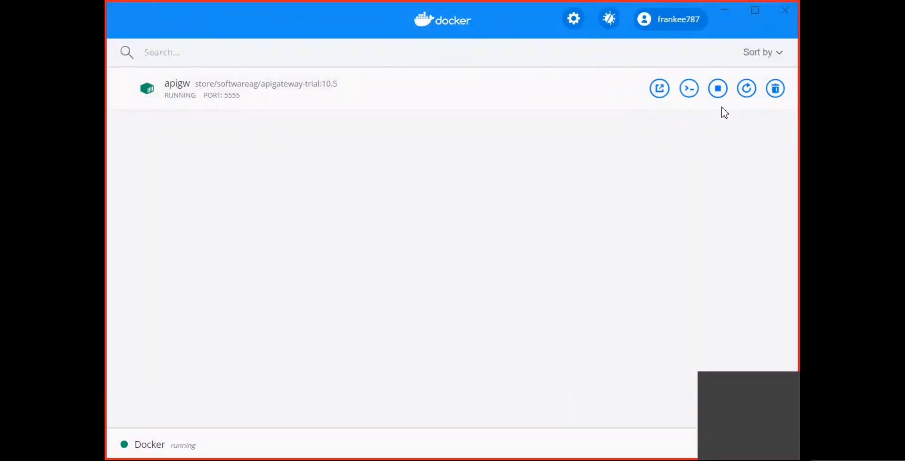
pyautogui.moveTo(688, 93)
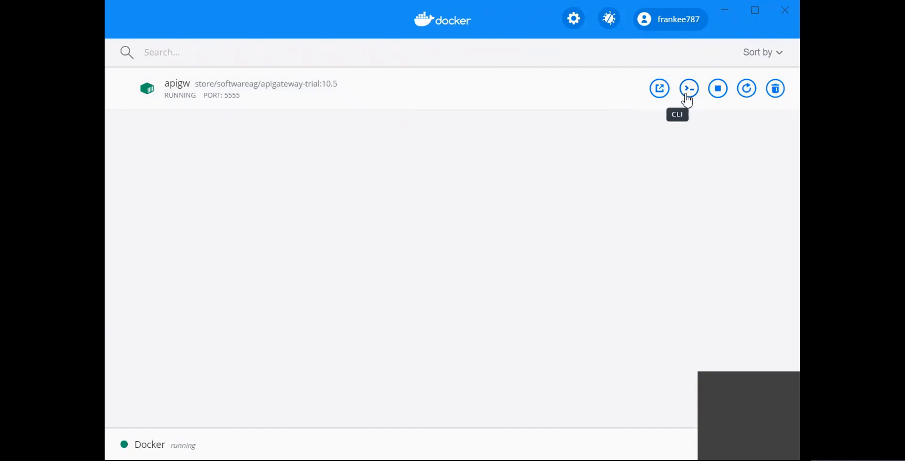
pyautogui.moveTo(693, 95)
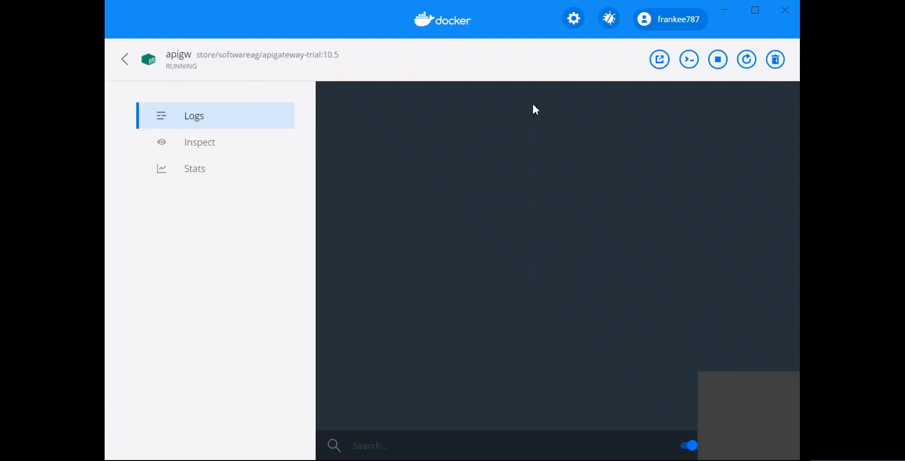
pyautogui.moveTo(530, 174)
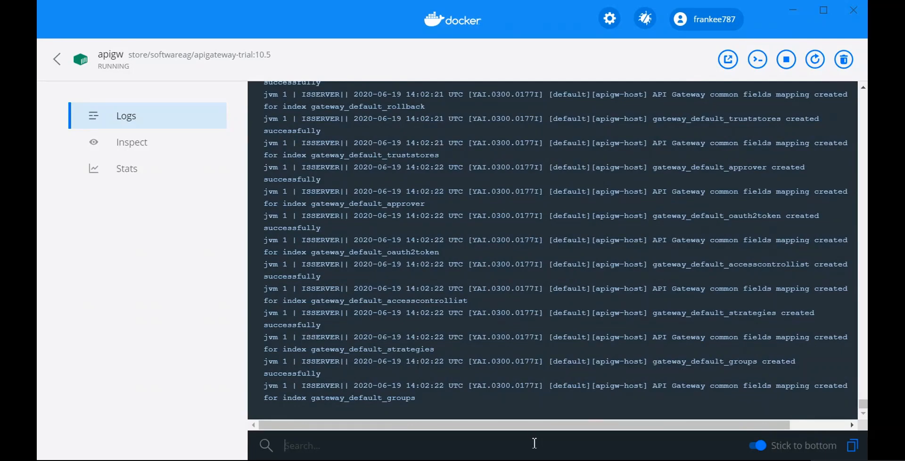
# - Search the apigw logs for 5555 and find 'Enabling HTTP Listener on port 5555'
pyautogui.write('5')
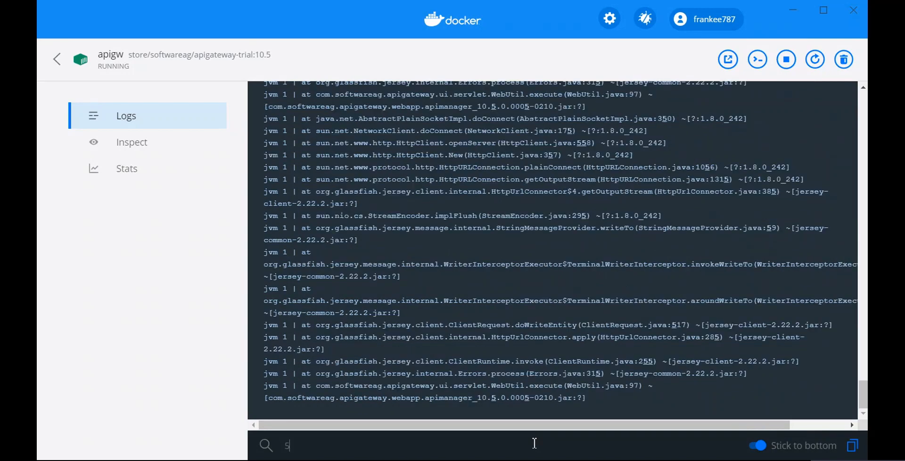
pyautogui.write('555')
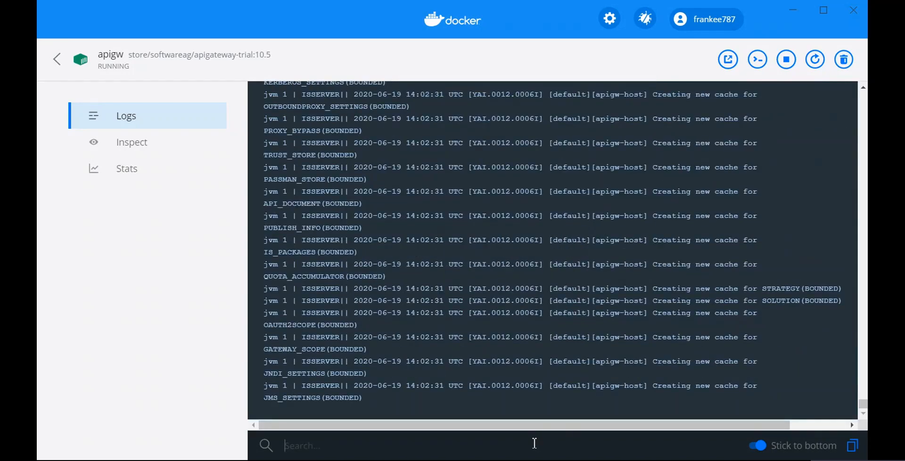
pyautogui.scroll(-3)
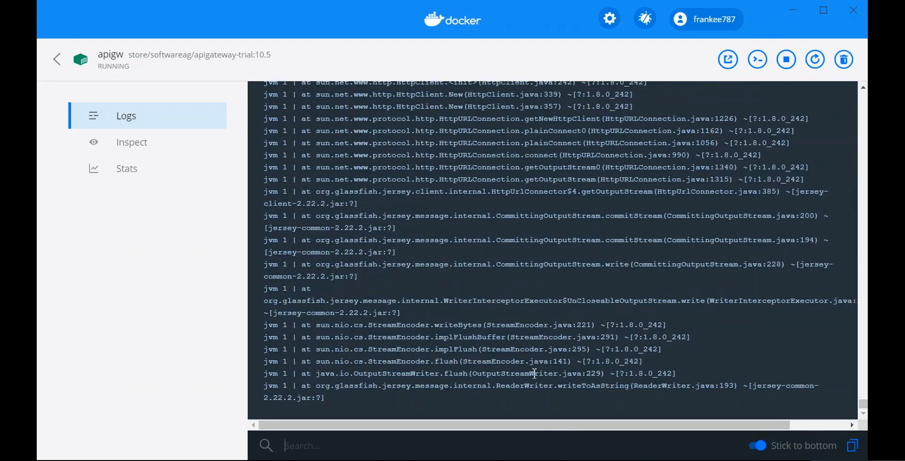
pyautogui.scroll(-3)
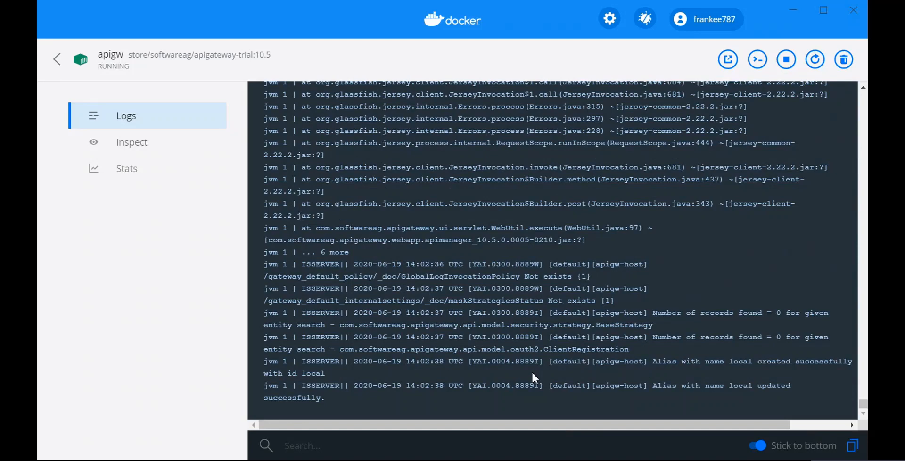
pyautogui.scroll(-3)
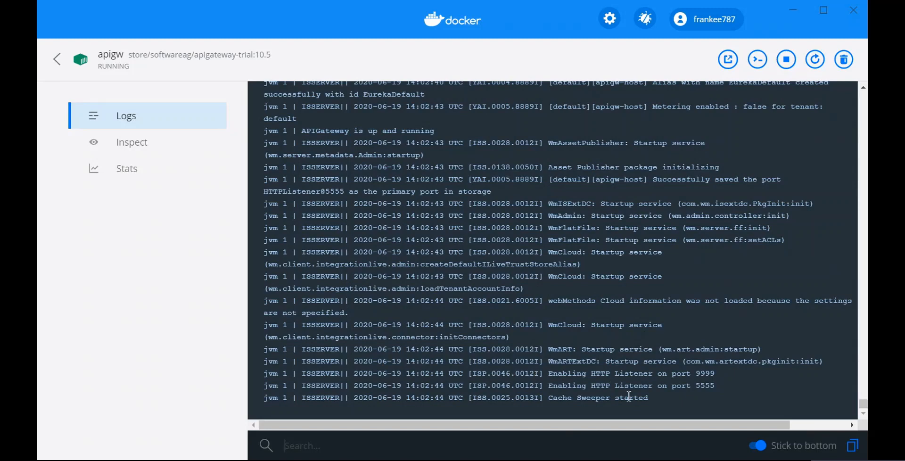
pyautogui.moveTo(541, 445)
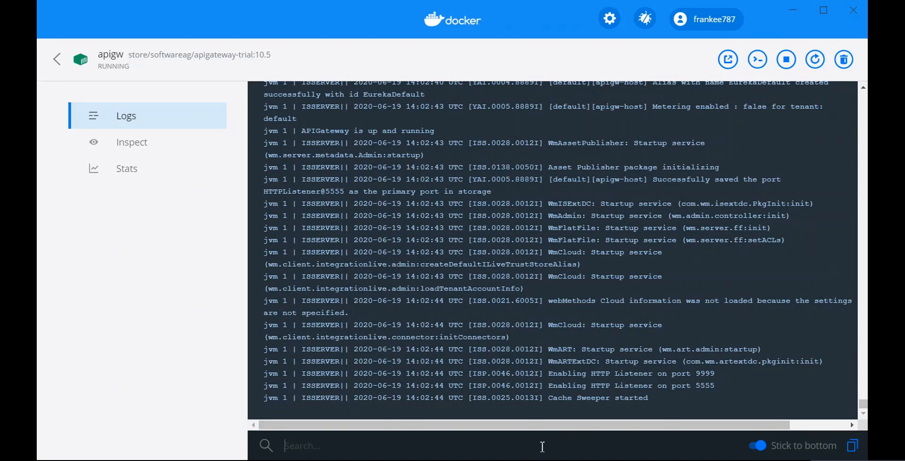
pyautogui.write('5')
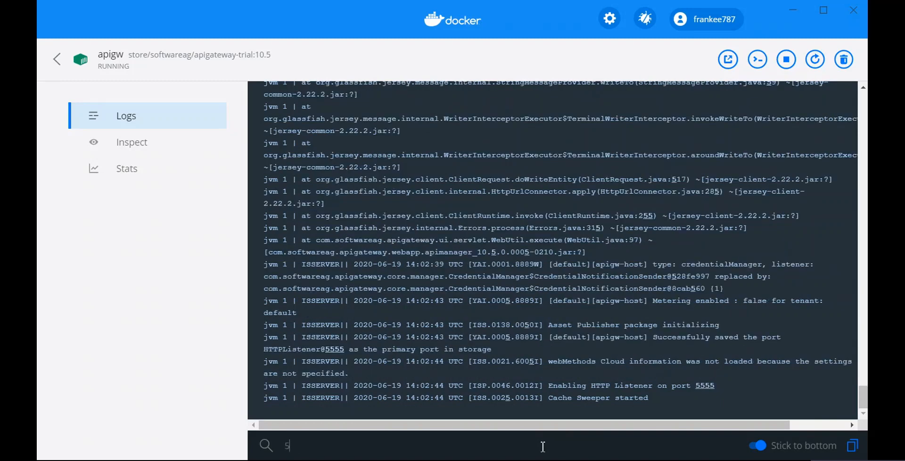
pyautogui.write('5555')
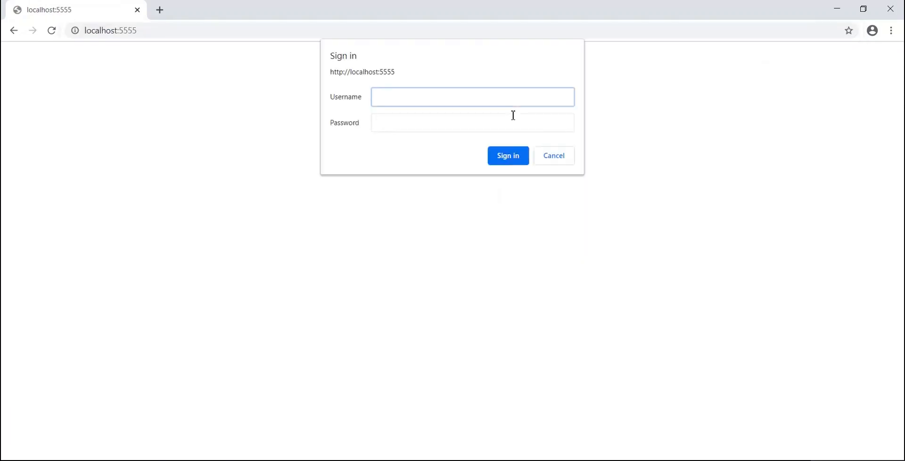
# - Sign in at localhost:5555 as Administrator / manage to reach the server statistics page
pyautogui.write('Administrator')
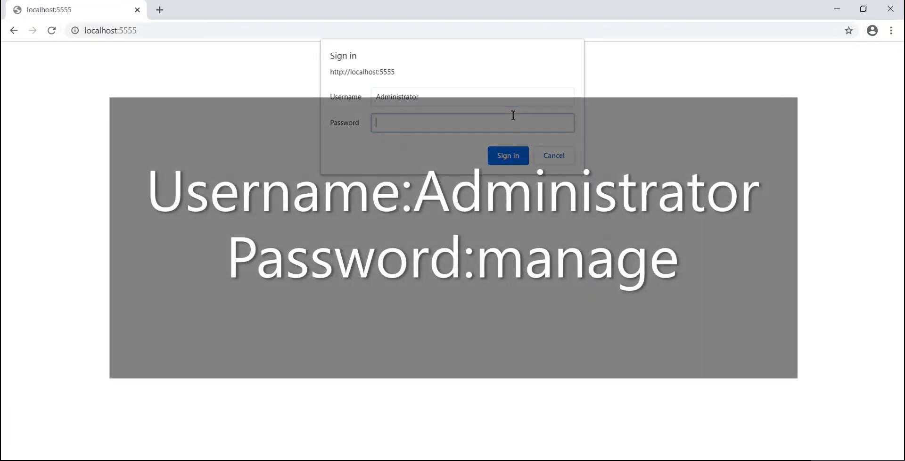
pyautogui.write('manage')
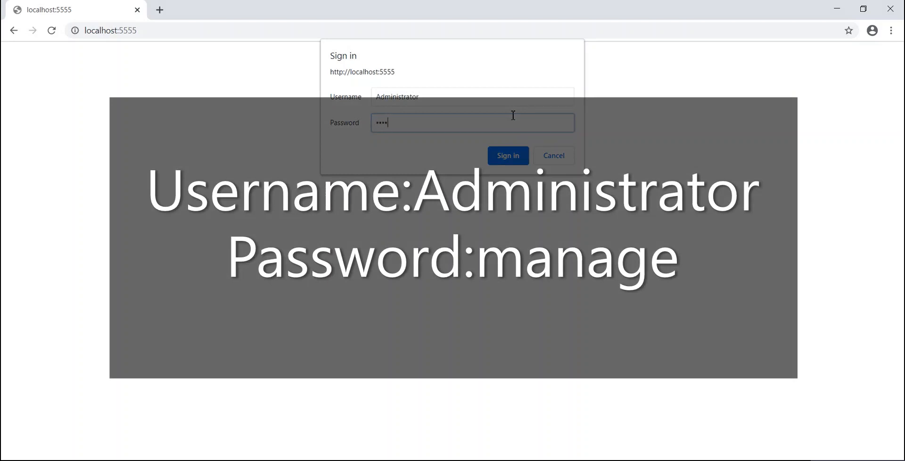
pyautogui.write('ge')
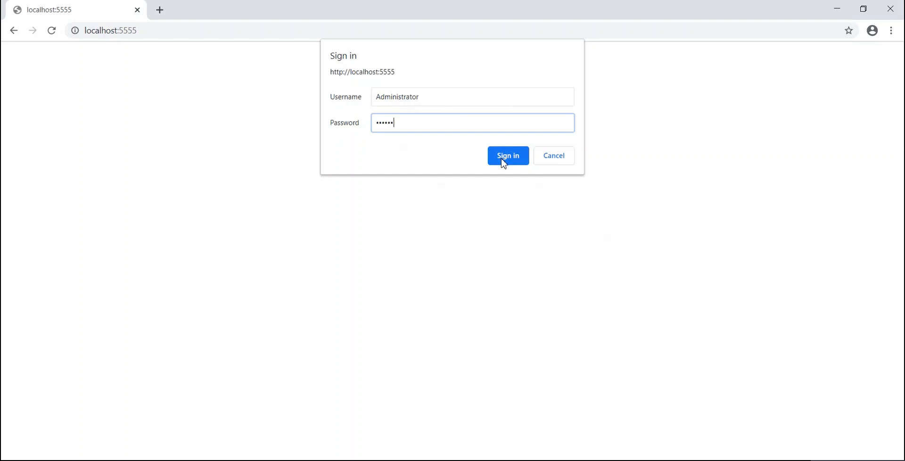
pyautogui.click(507, 155)
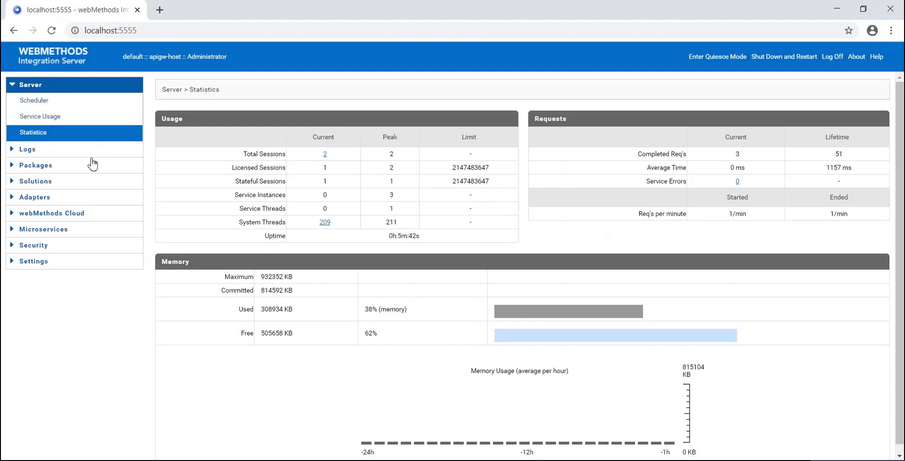
# - Expand Solutions and launch API Gateway, opening its welcome page at localhost:9072
pyautogui.click(35, 180)
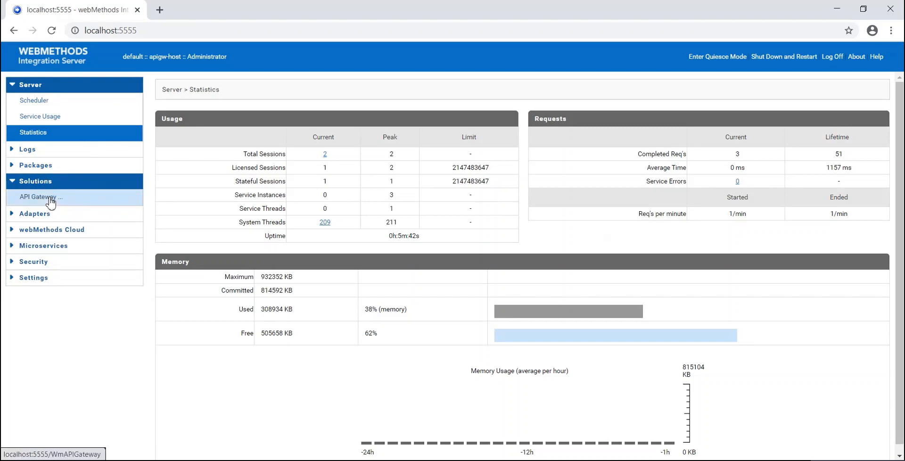
pyautogui.moveTo(129, 218)
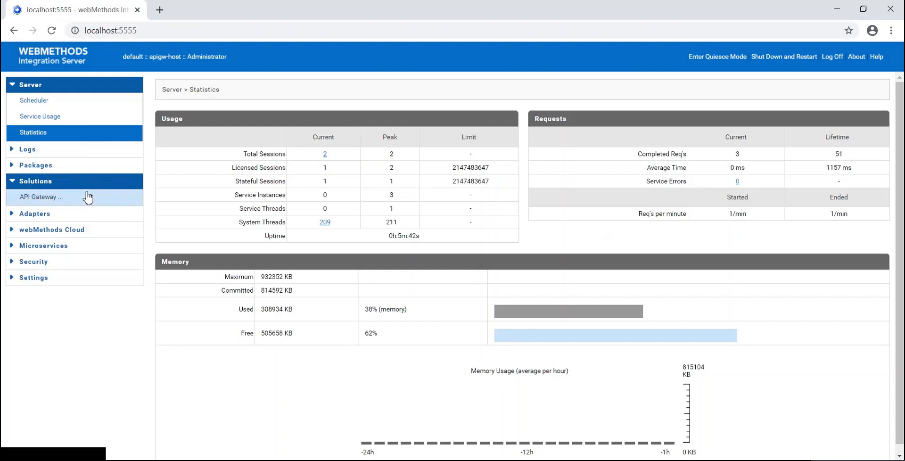
pyautogui.click(41, 197)
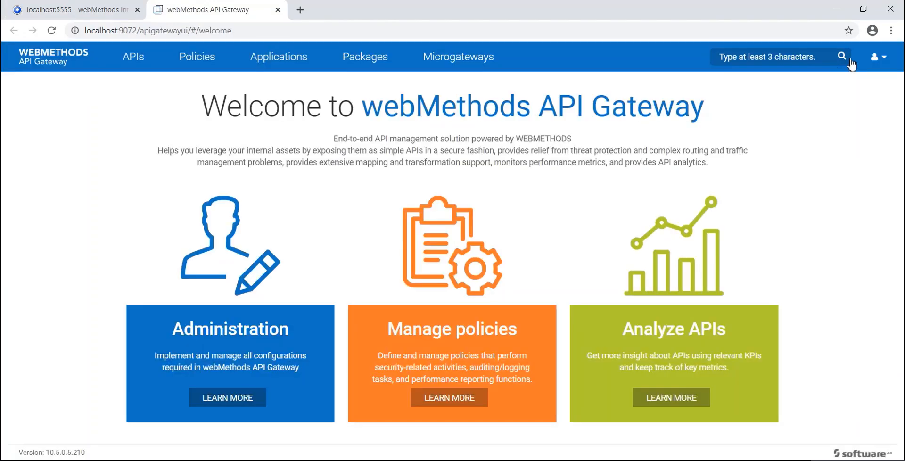
# - Log out via the user menu so the API Gateway login page appears
pyautogui.click(875, 57)
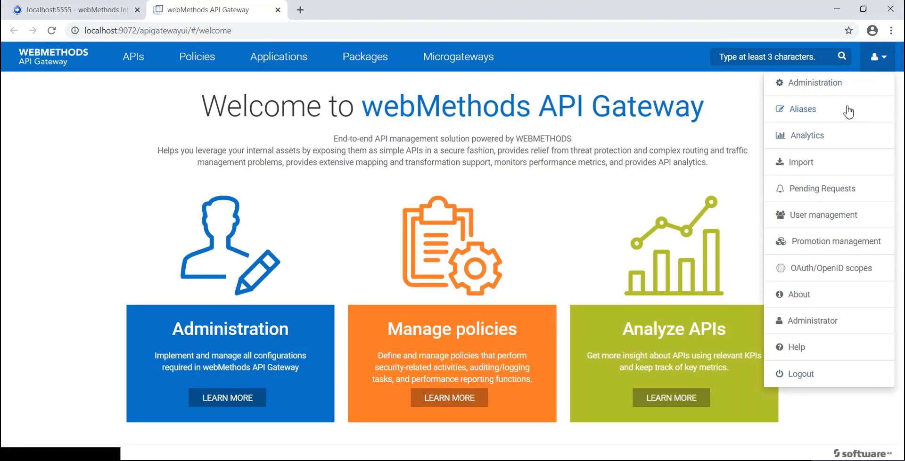
pyautogui.moveTo(804, 384)
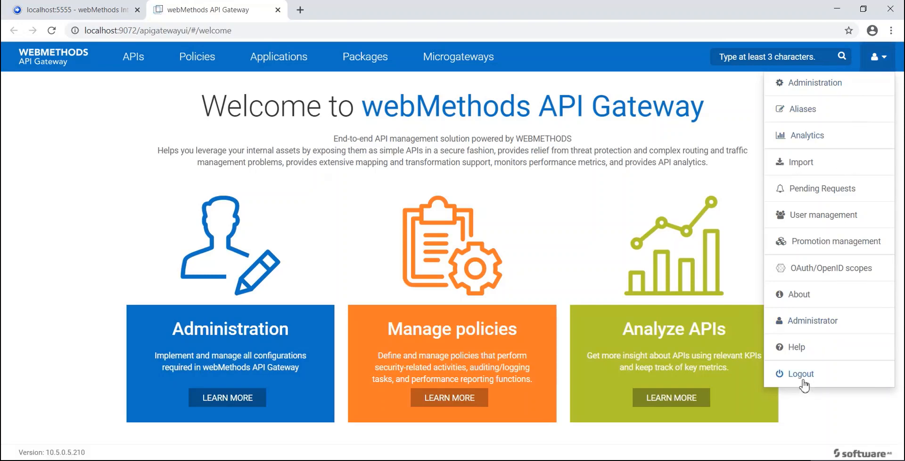
pyautogui.click(801, 374)
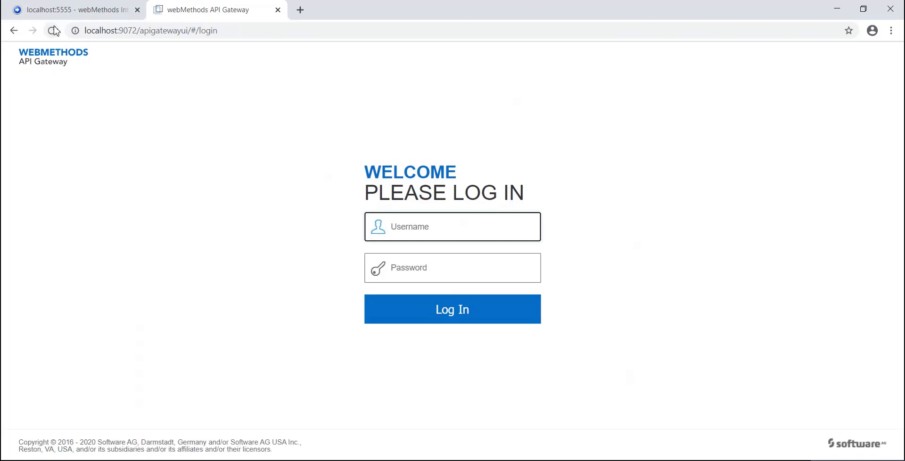
# - Sign in as Administrator with the password to return to the welcome page
pyautogui.click(452, 227)
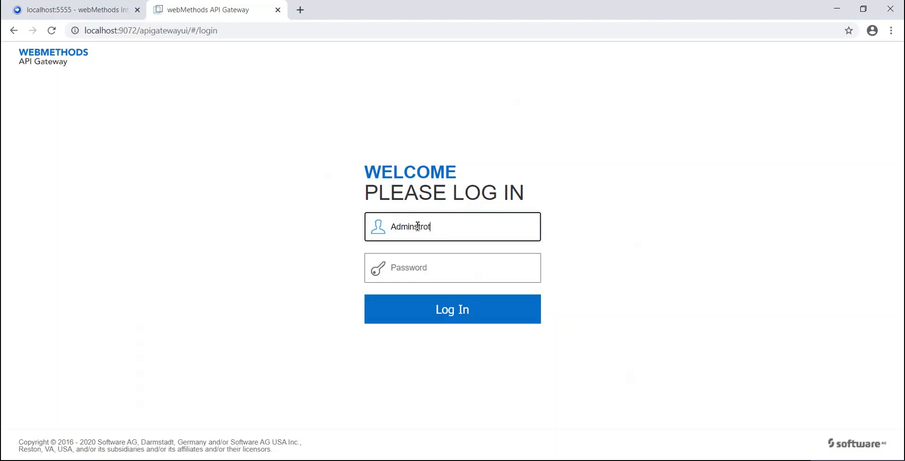
pyautogui.press('Backspace')
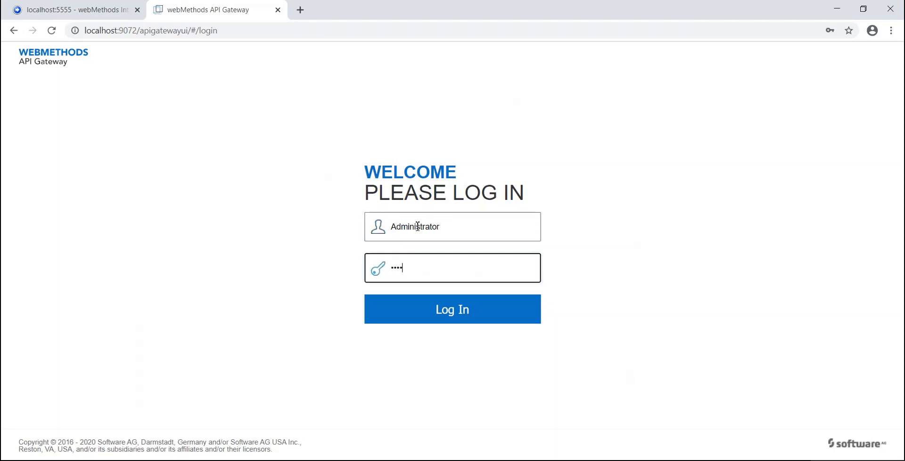
pyautogui.write('•')
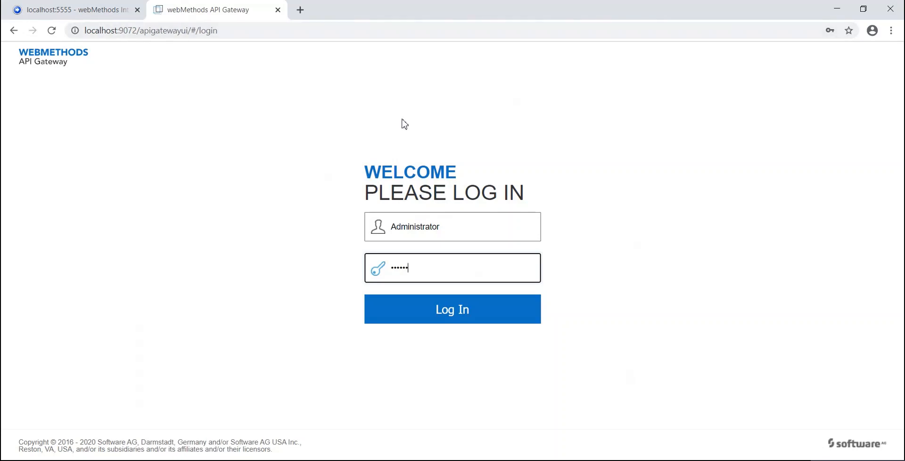
pyautogui.moveTo(475, 322)
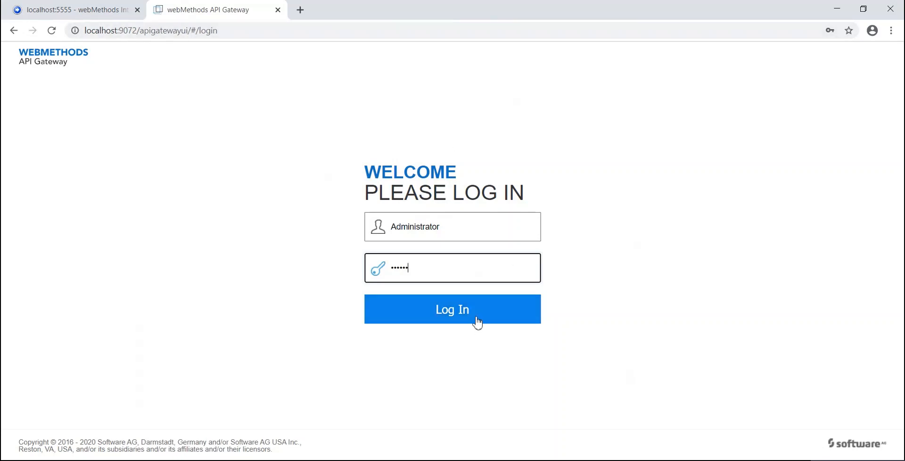
pyautogui.click(451, 308)
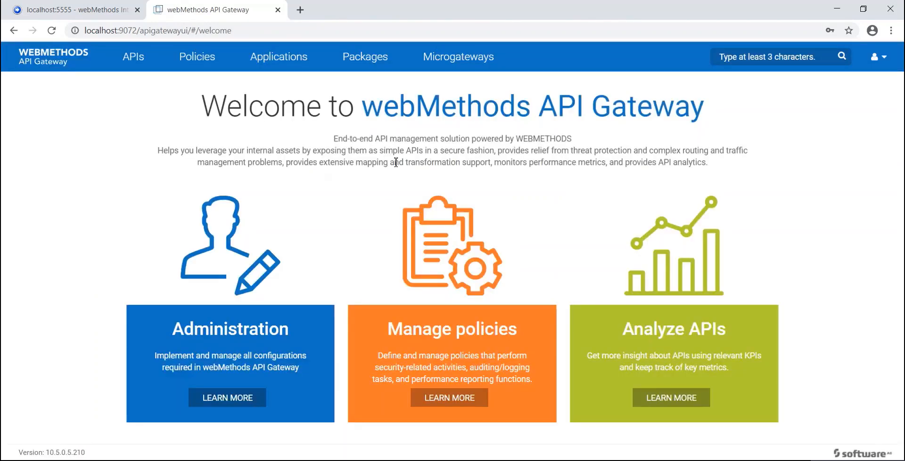
pyautogui.click(133, 57)
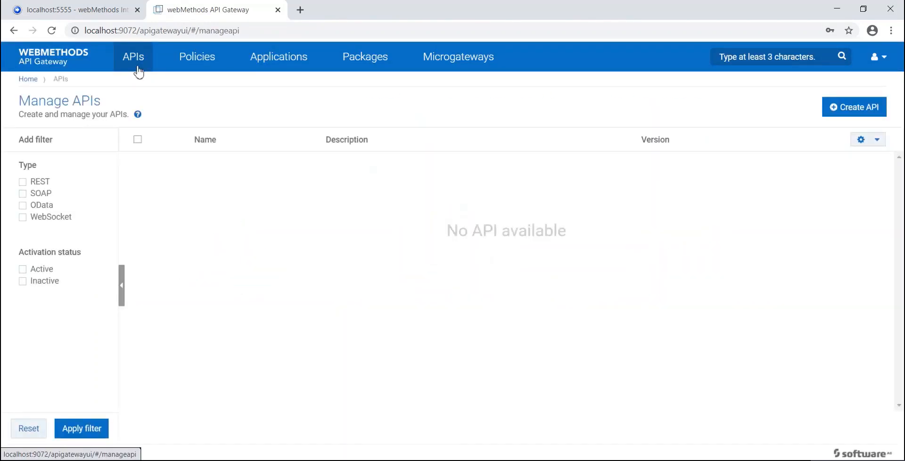
pyautogui.click(197, 57)
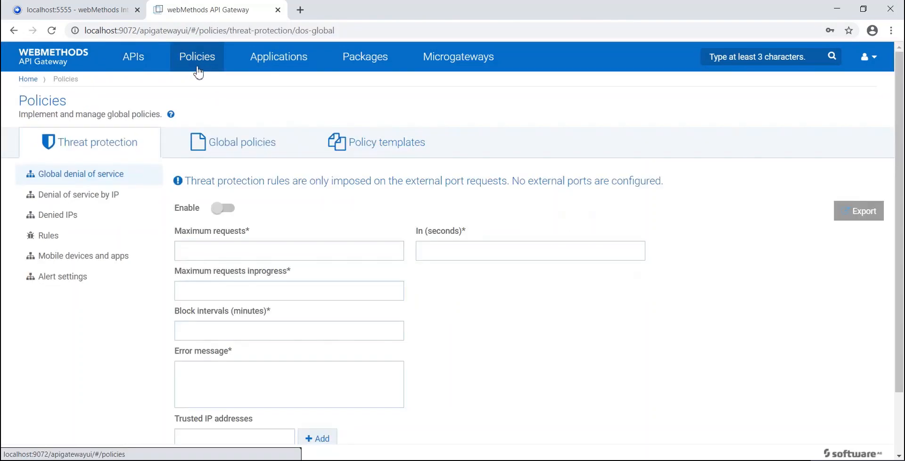
pyautogui.click(133, 56)
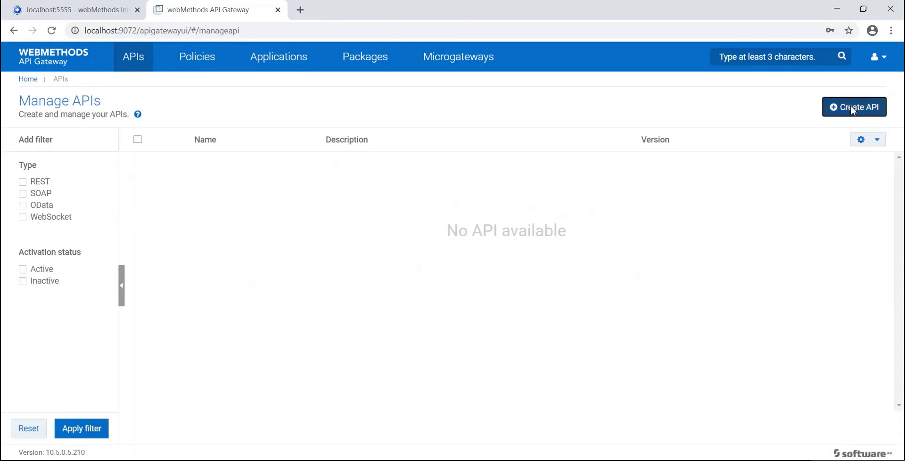
pyautogui.click(854, 106)
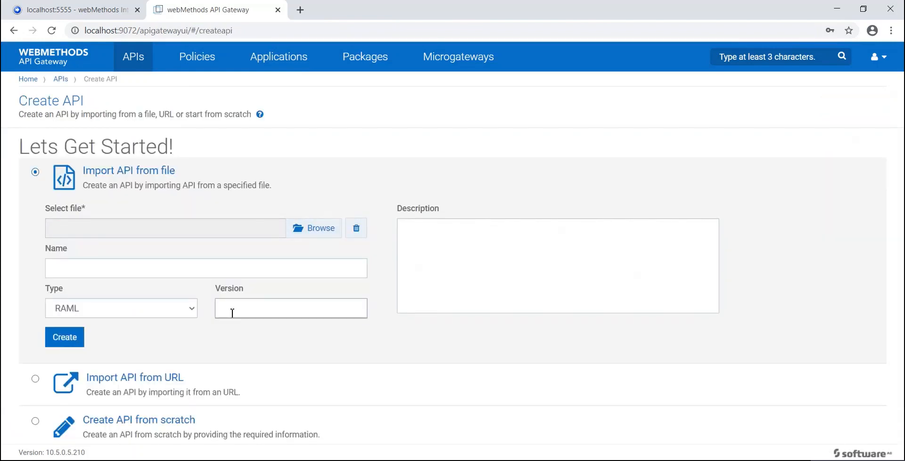
pyautogui.moveTo(197, 57)
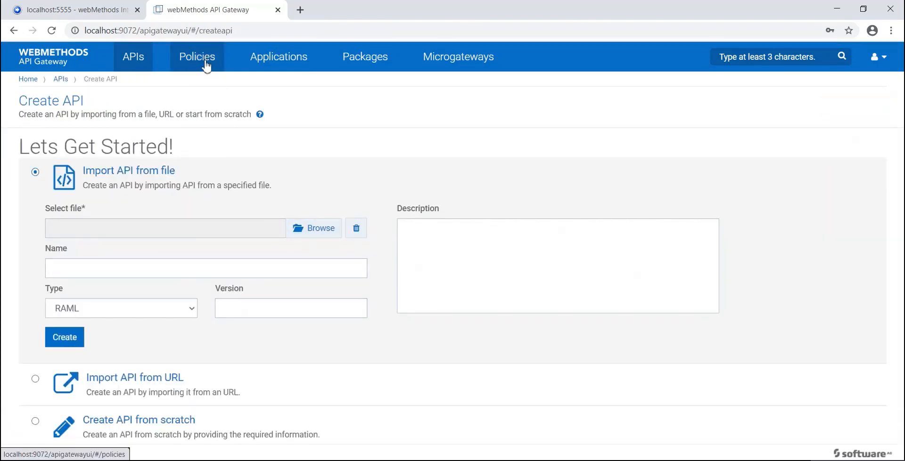
pyautogui.click(133, 57)
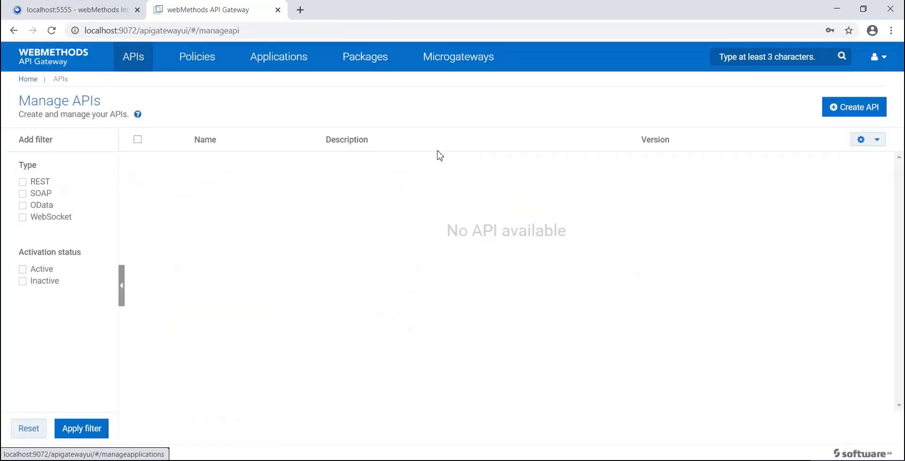
pyautogui.moveTo(489, 279)
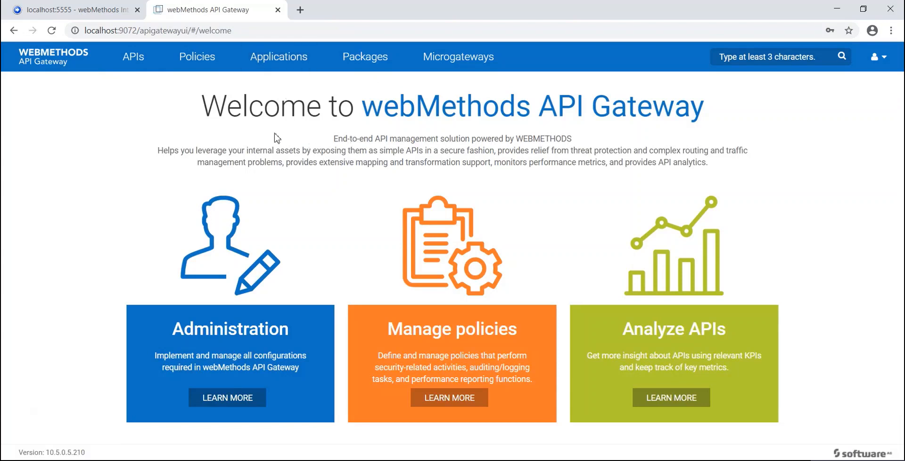
pyautogui.moveTo(242, 119)
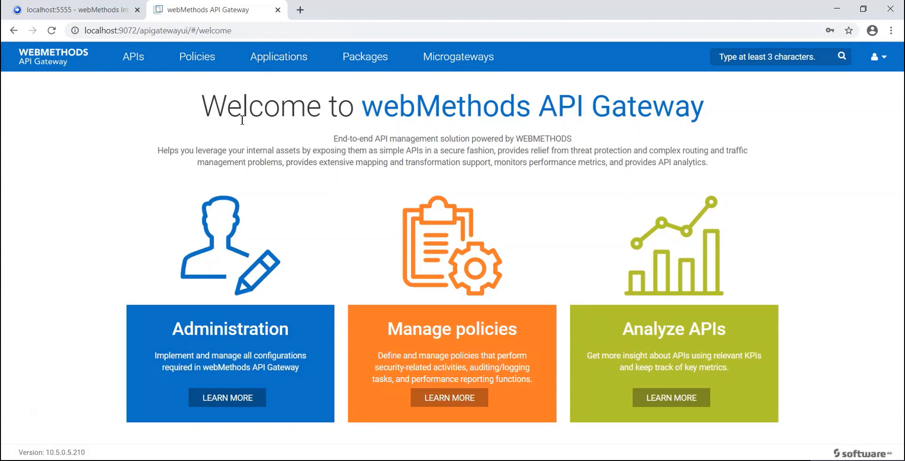
# - Visit the empty APIs page, the Create API form, and the Applications page
pyautogui.click(133, 57)
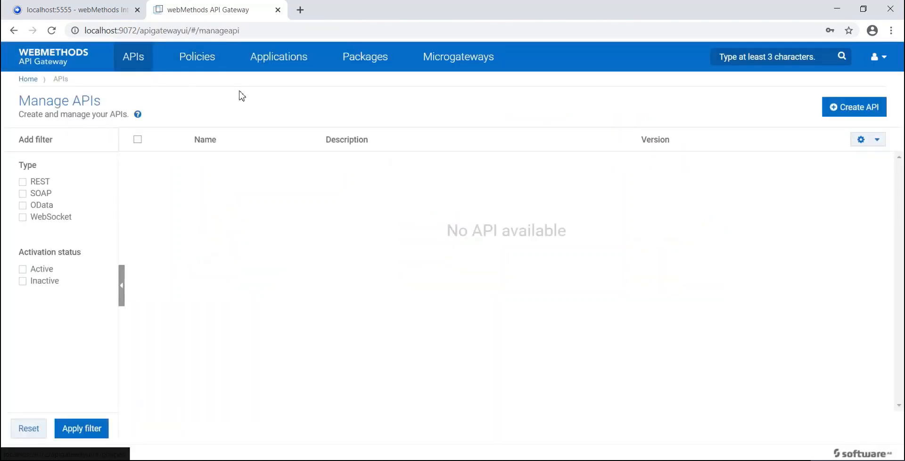
pyautogui.click(854, 107)
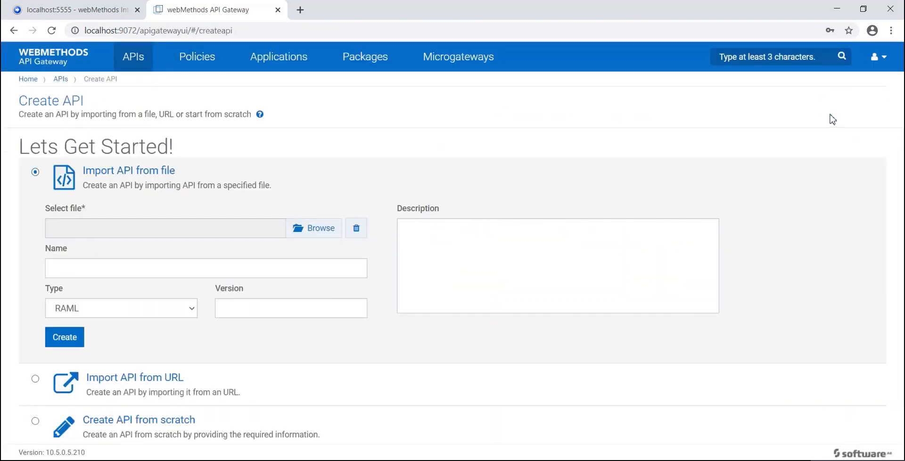
pyautogui.click(278, 57)
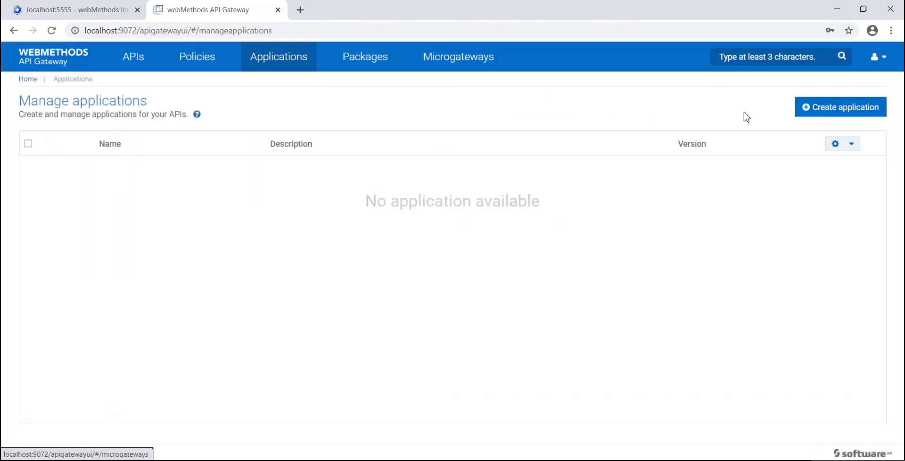
# - Log out via the user menu, returning to the login page
pyautogui.click(875, 57)
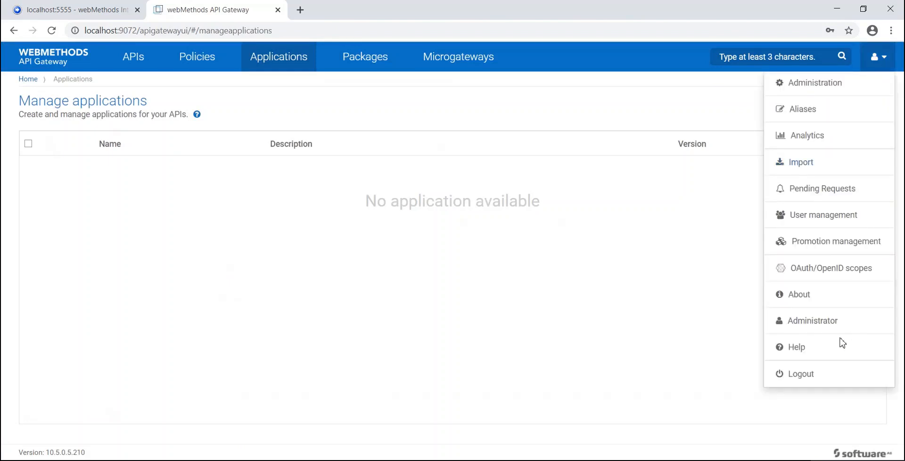
pyautogui.click(801, 374)
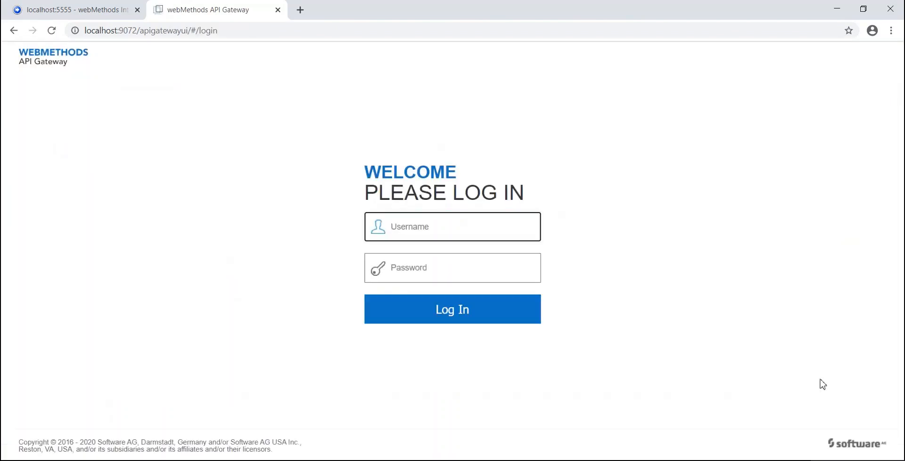